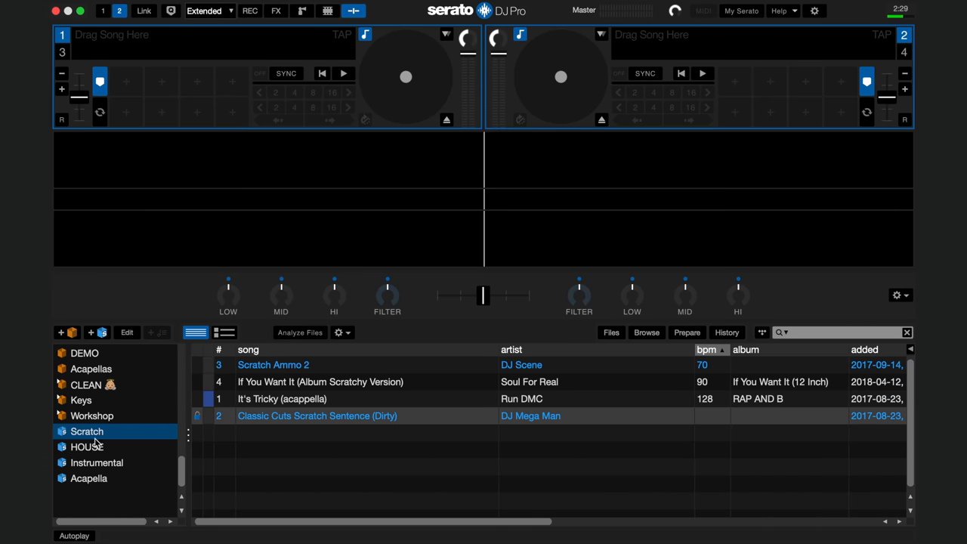
- Browse the Instrumental and Acapella crates, then show the HOUSE crate's tracks
click(96, 462)
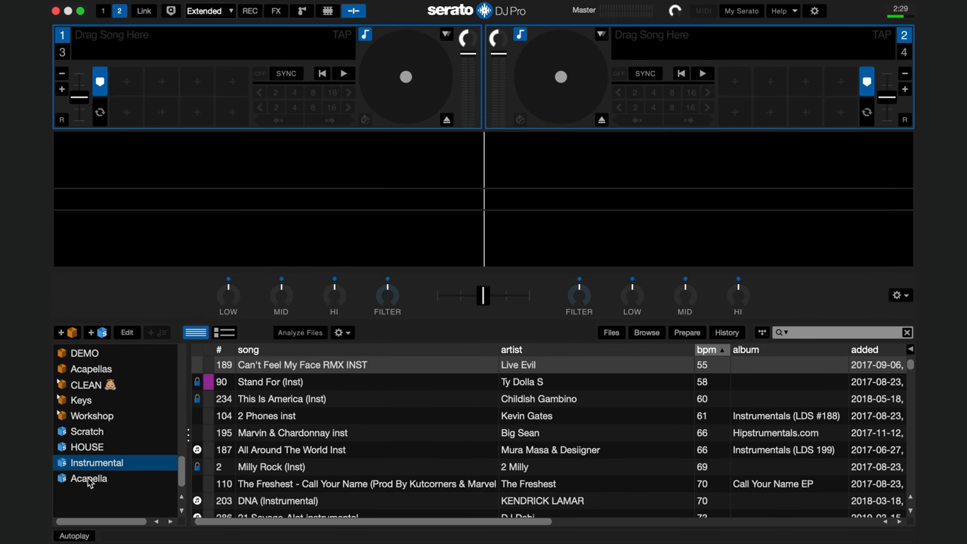
mouse_move(290, 467)
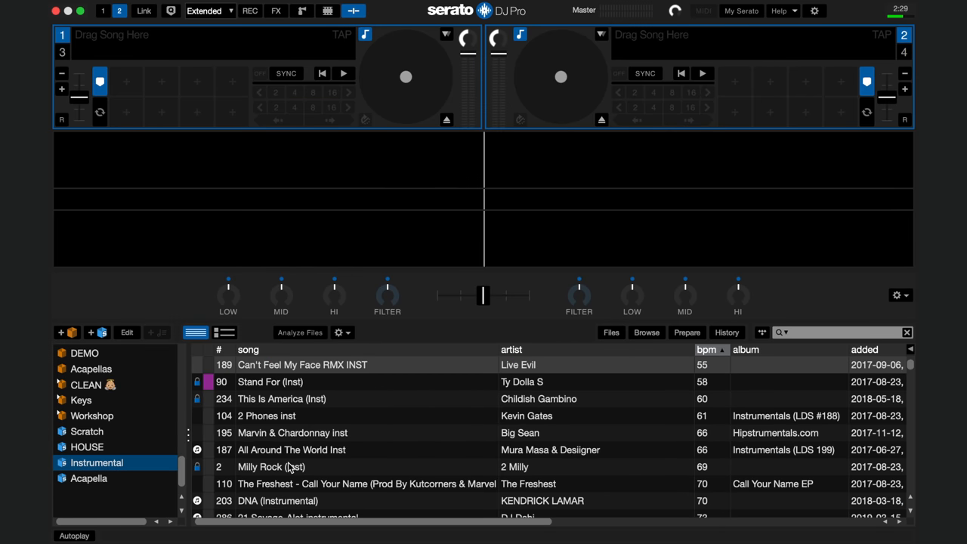
scroll(down, 3)
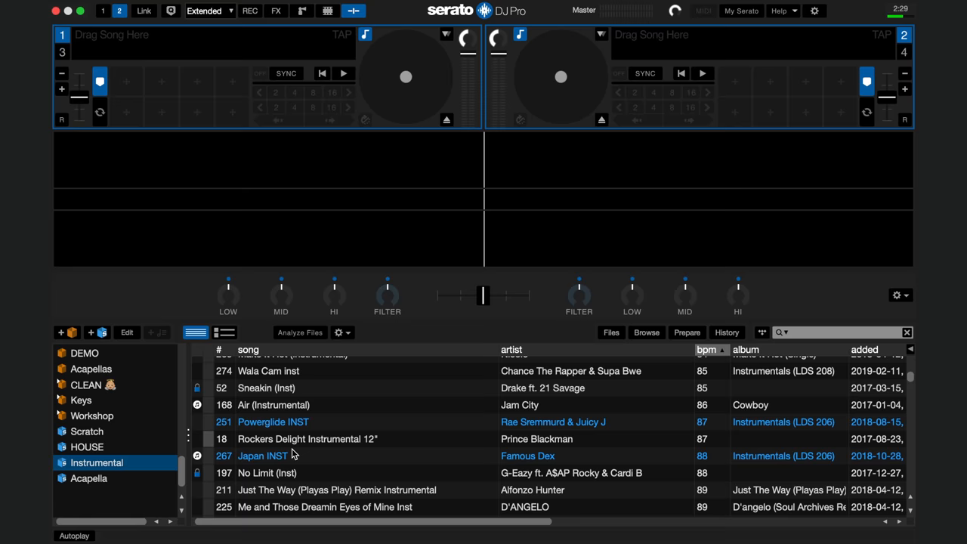
click(88, 478)
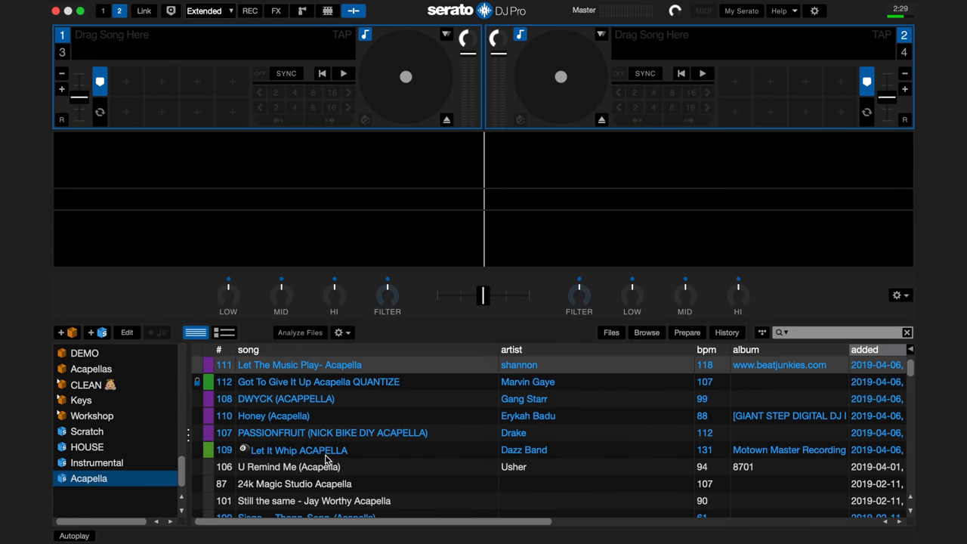
scroll(down, 3)
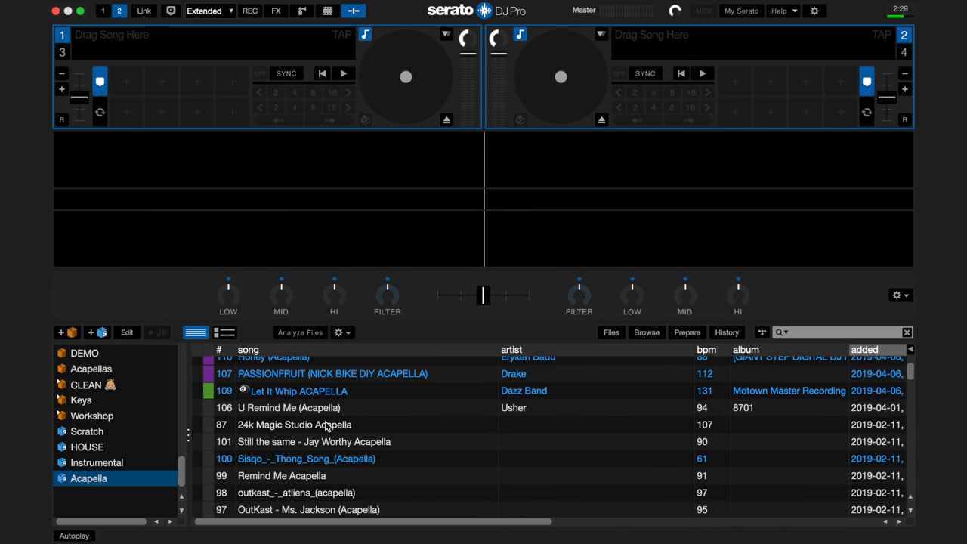
scroll(down, 3)
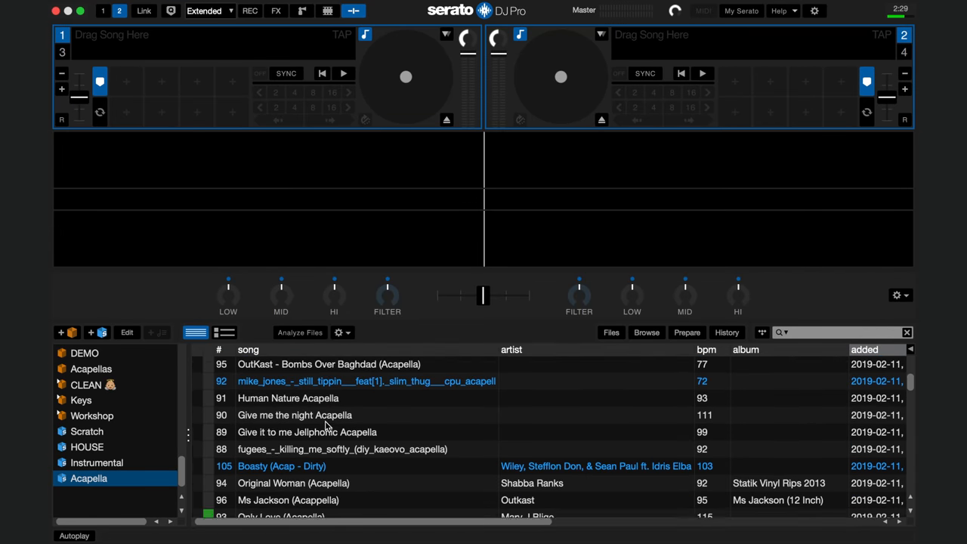
scroll(down, 3)
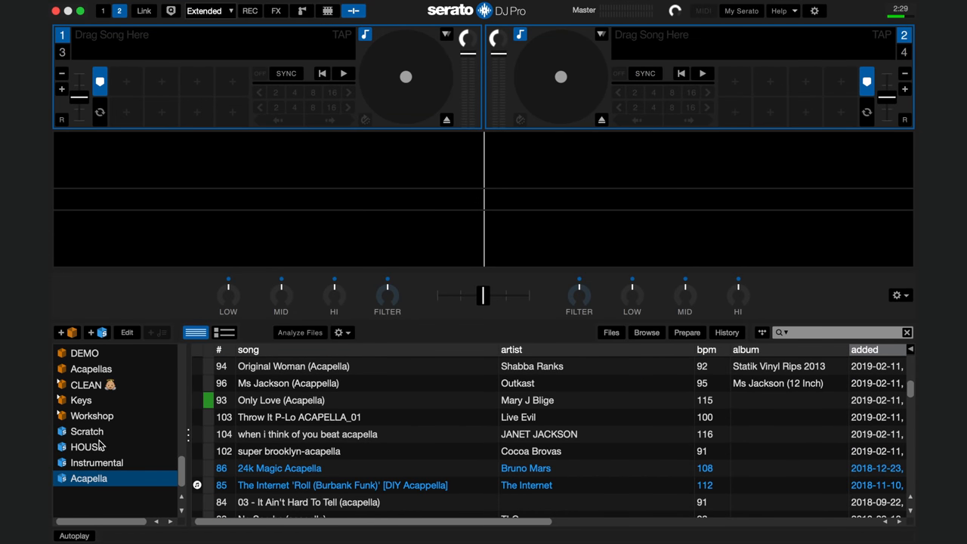
click(86, 448)
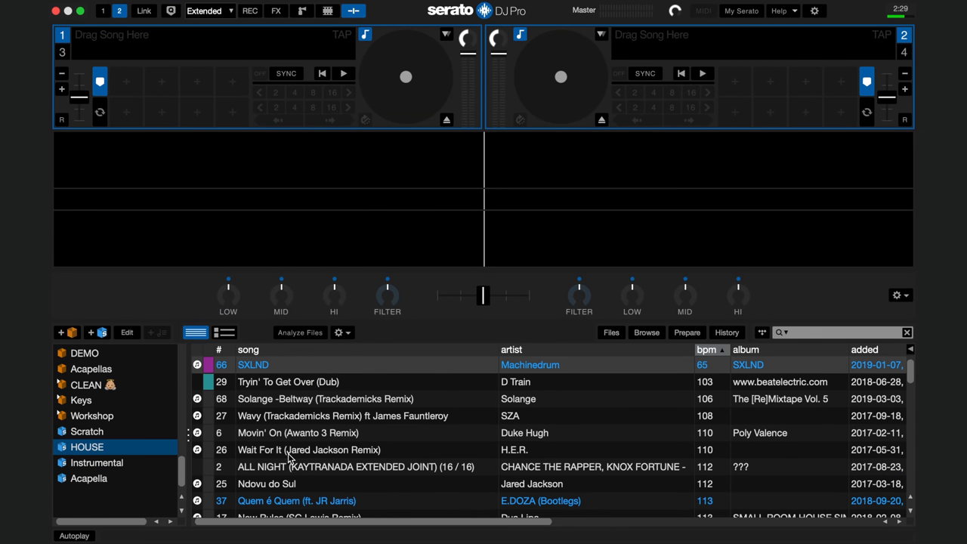
mouse_move(139, 390)
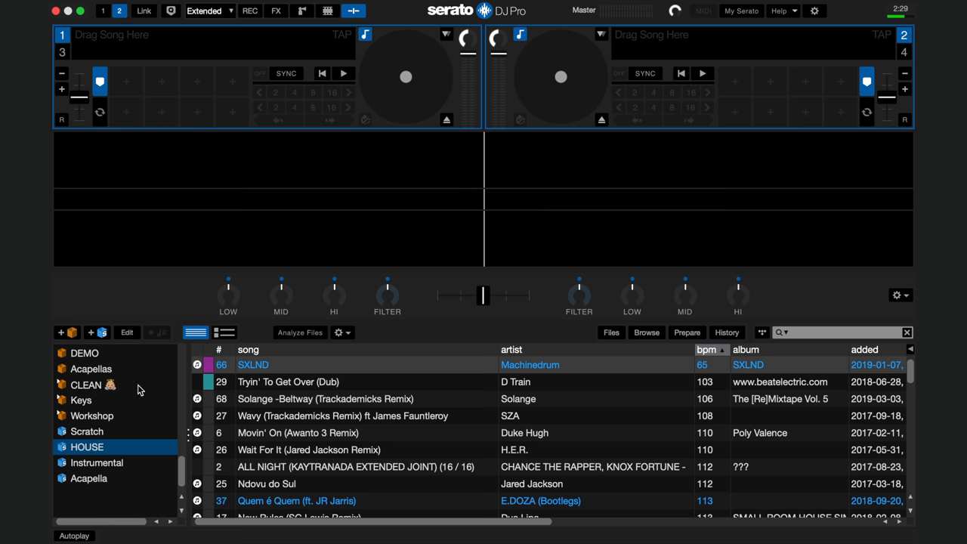
mouse_move(106, 353)
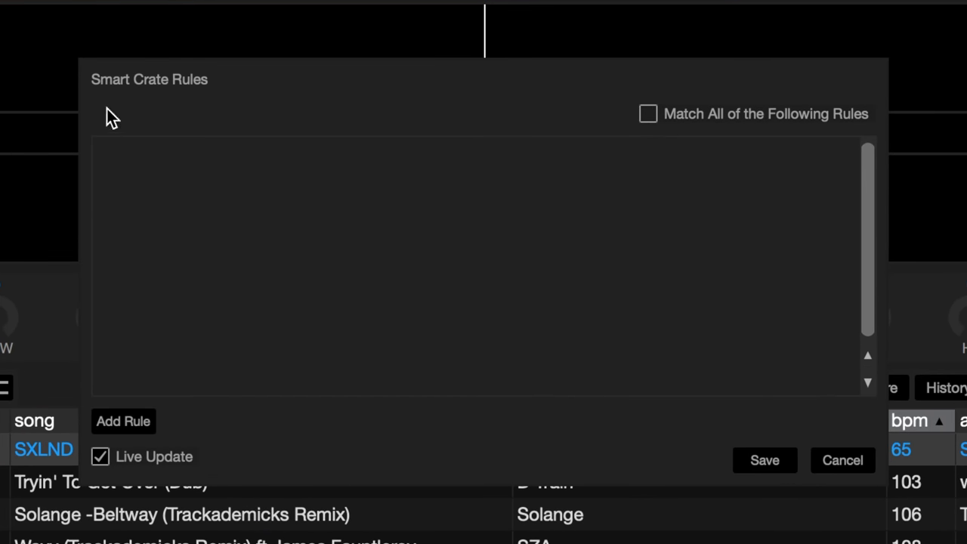
mouse_move(257, 411)
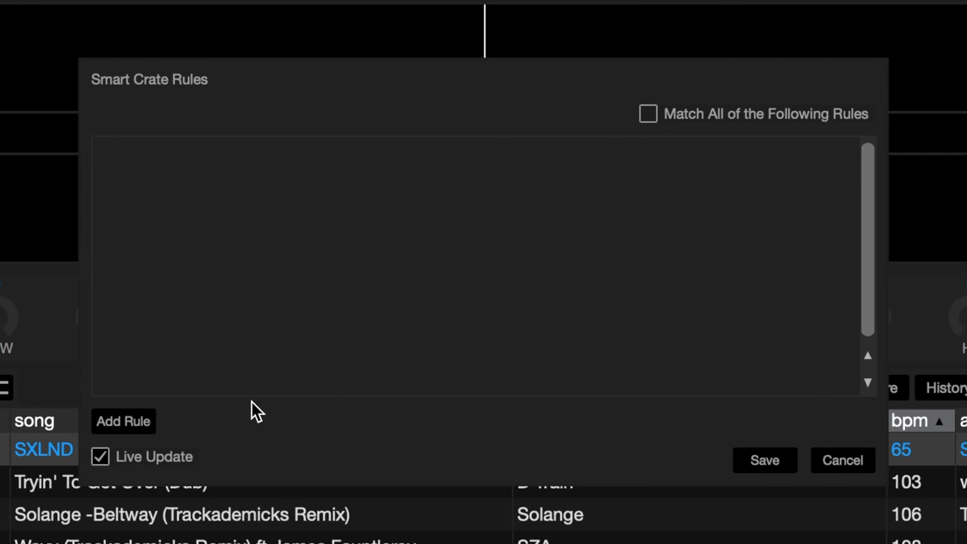
- Add a first rule to the new smart crate, defaulting to added before 2019-04-29
click(124, 420)
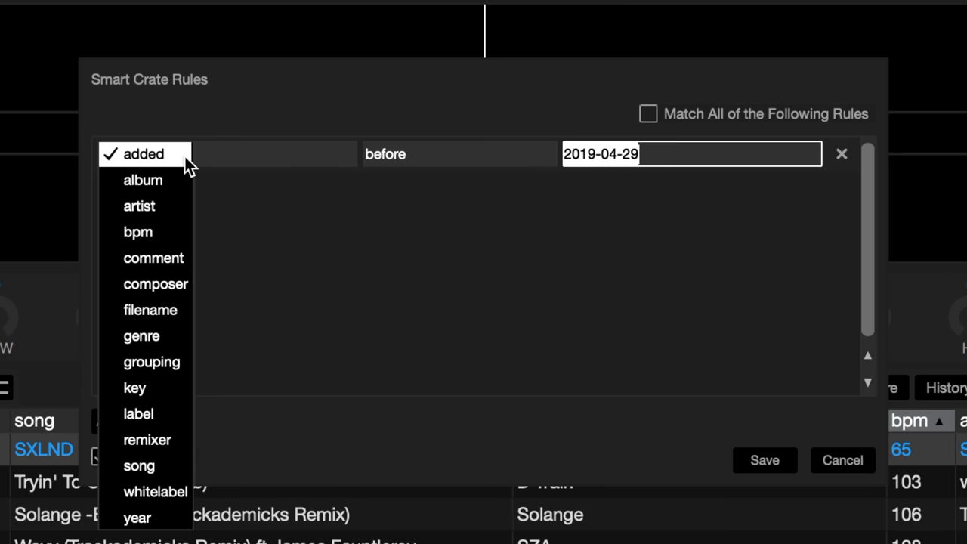
- Set the rule to filename contains 'Clean'
click(152, 310)
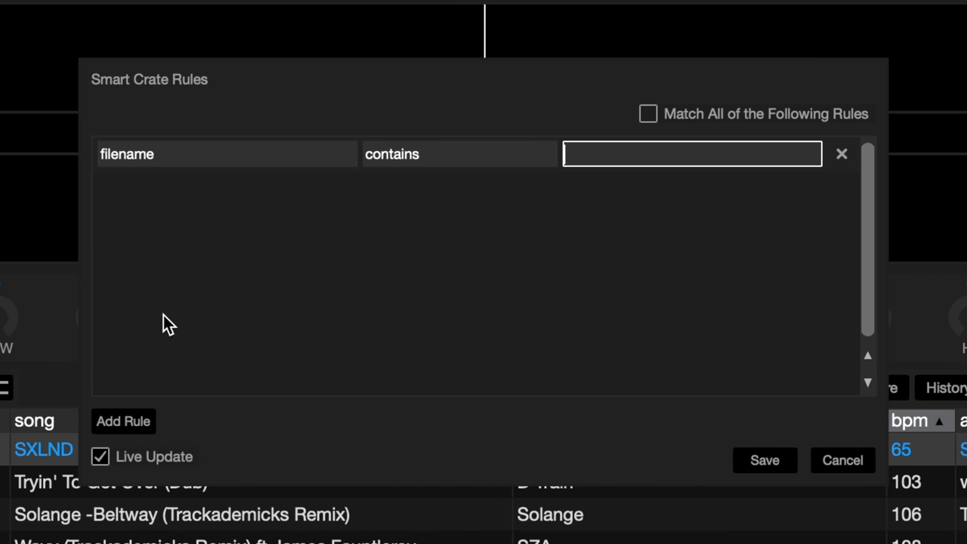
mouse_move(420, 169)
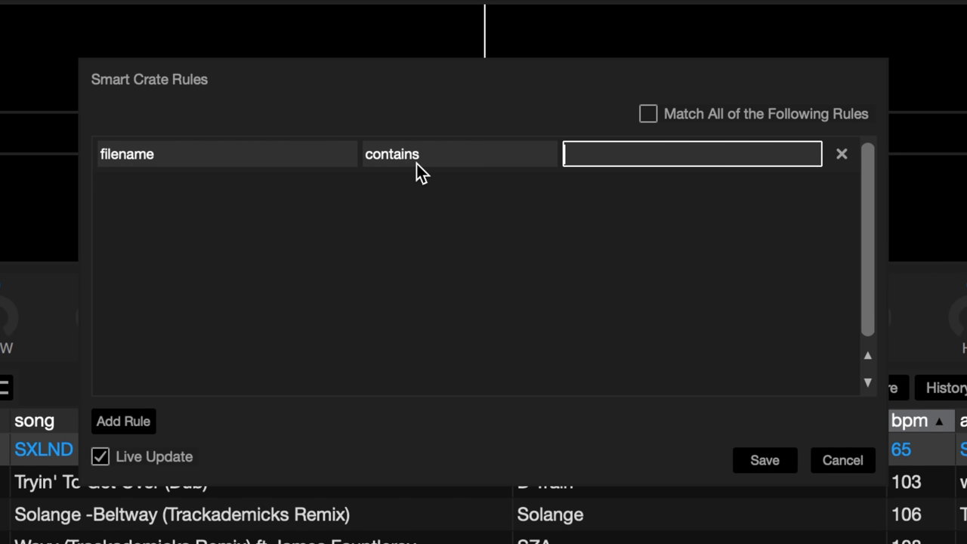
mouse_move(632, 165)
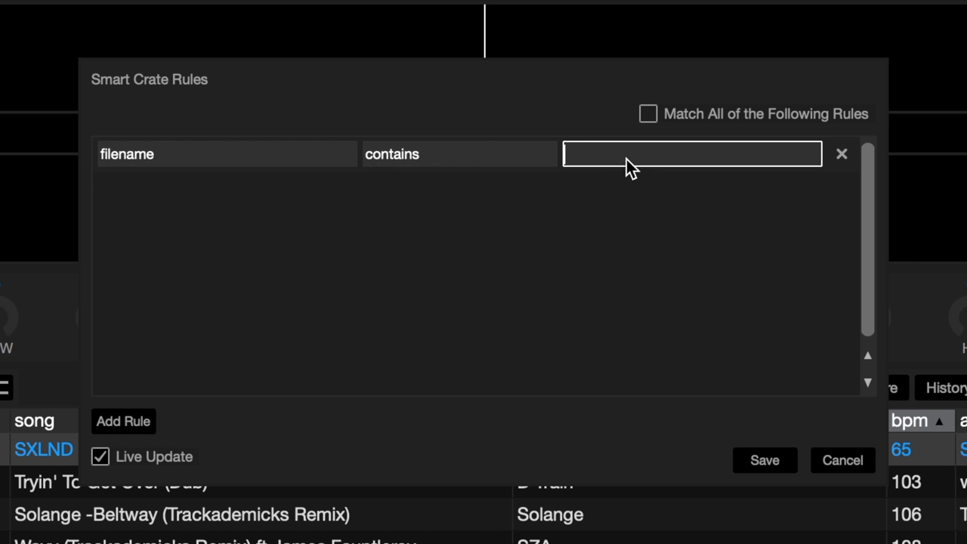
text(Clean)
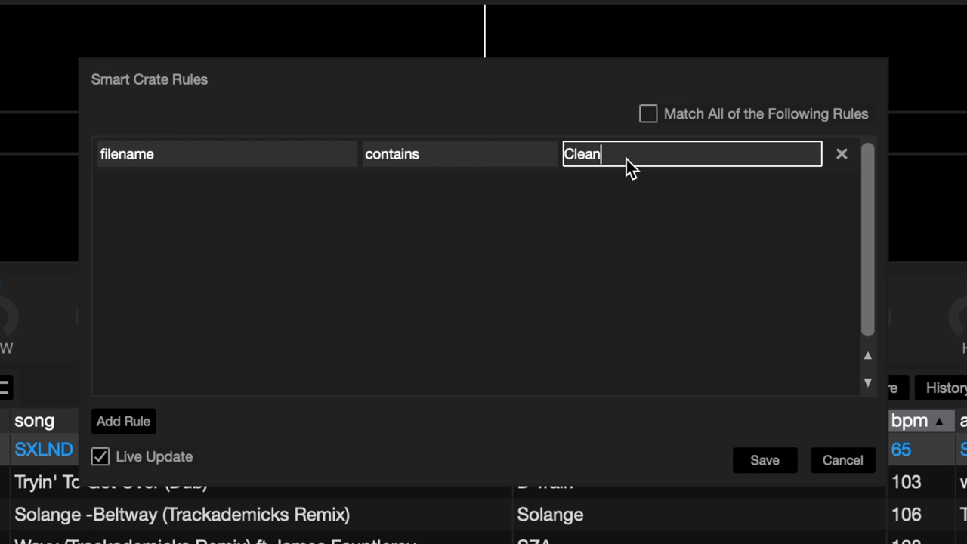
mouse_move(765, 459)
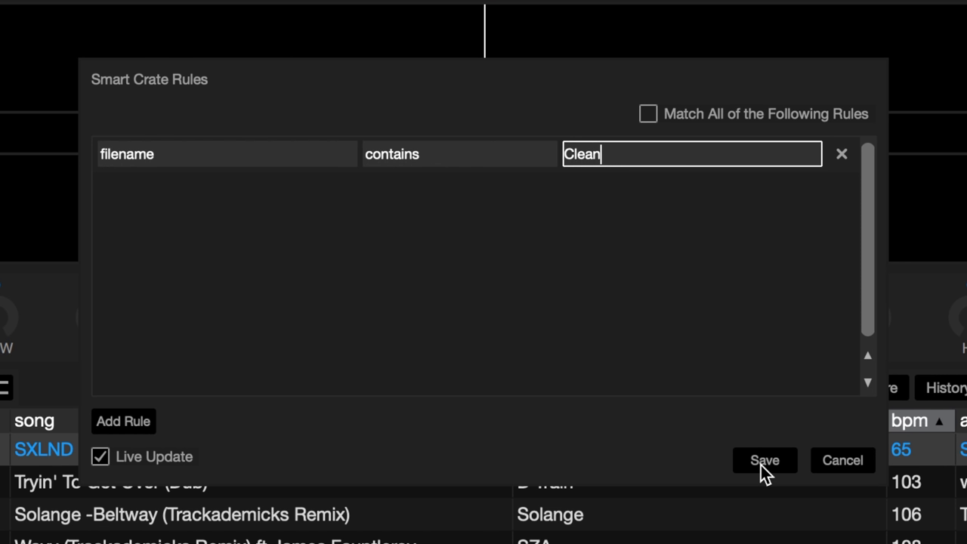
- Save the smart crate and review its gathered clean songs sorted by bpm
click(765, 459)
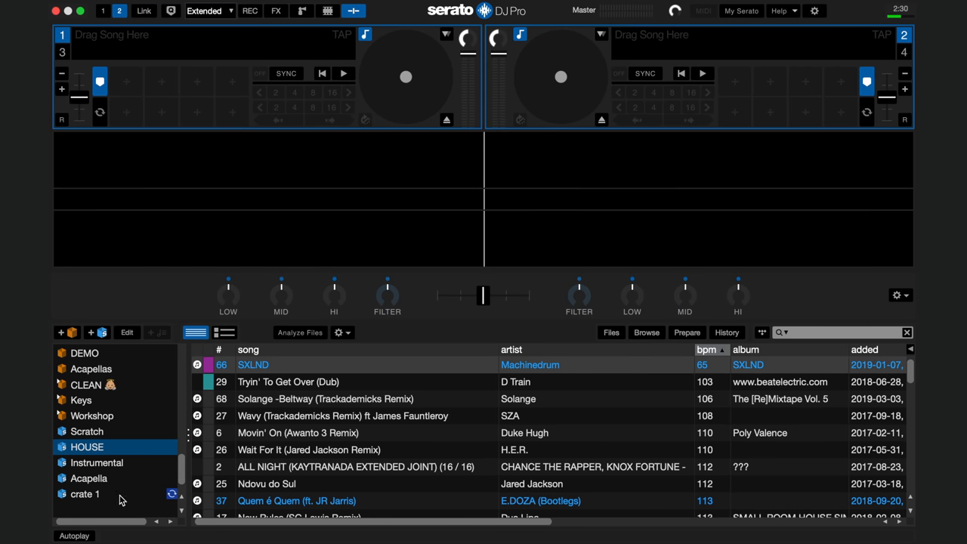
click(85, 493)
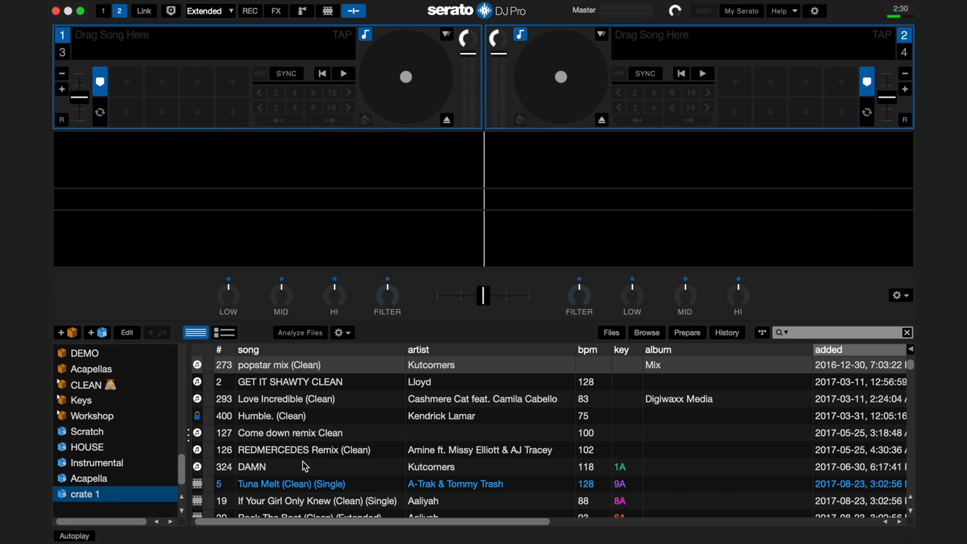
click(587, 350)
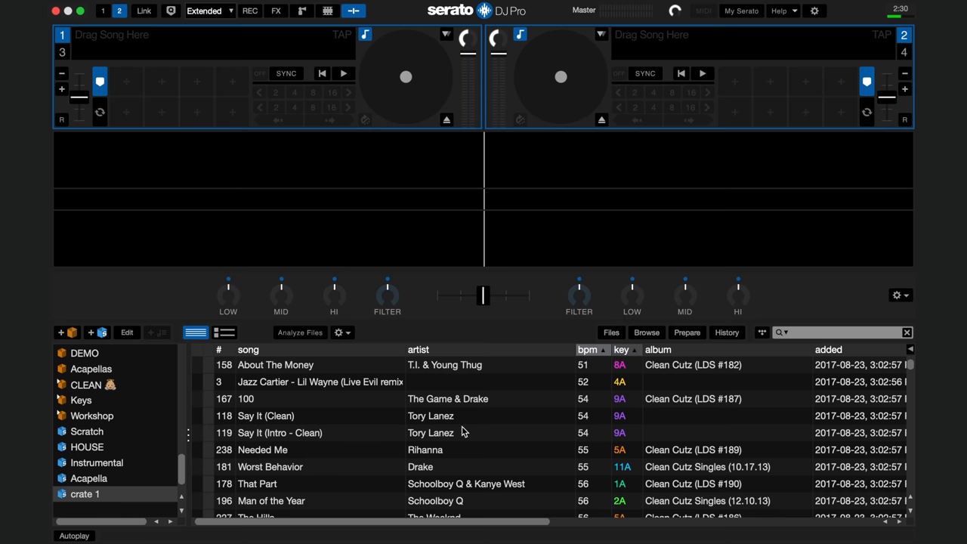
scroll(down, 3)
text(Clean)
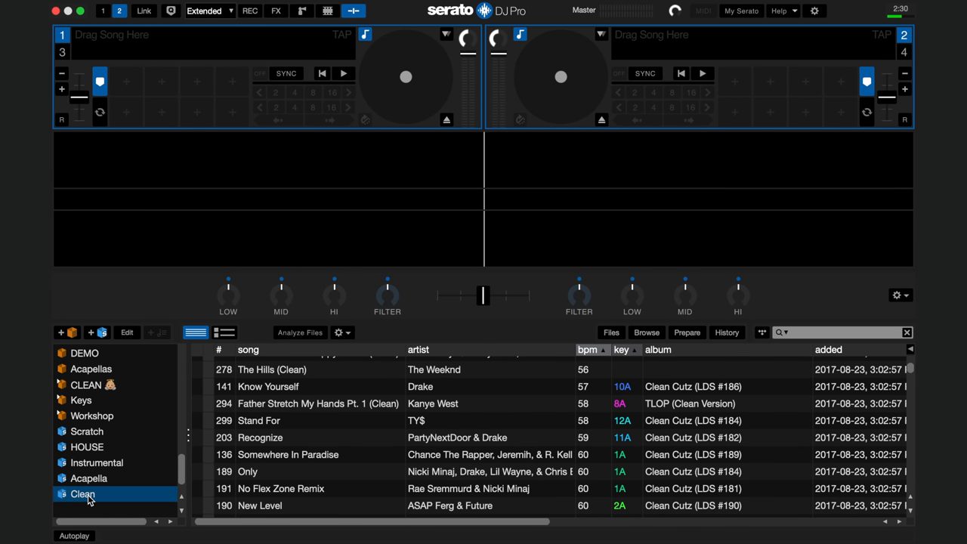
- Return to the Instrumental crate's track list
click(97, 462)
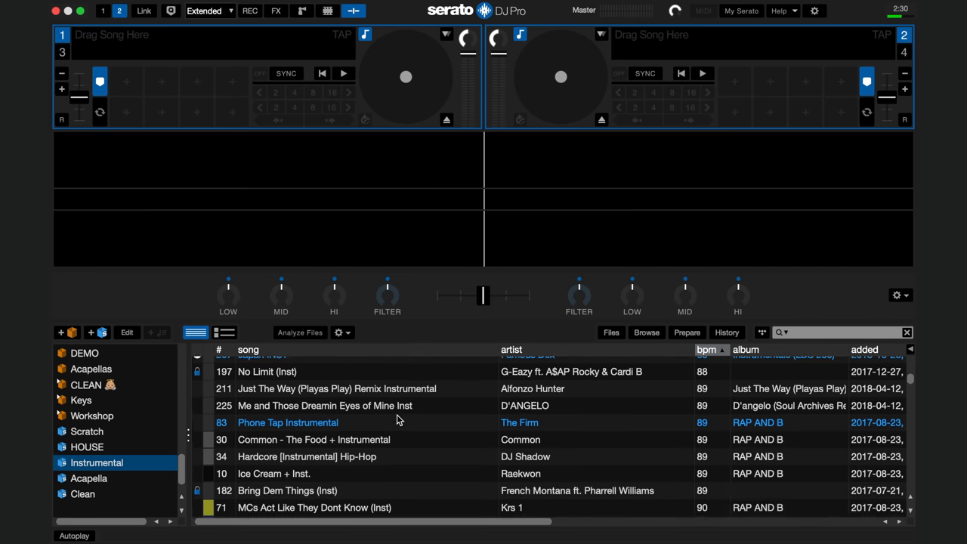
scroll(down, 3)
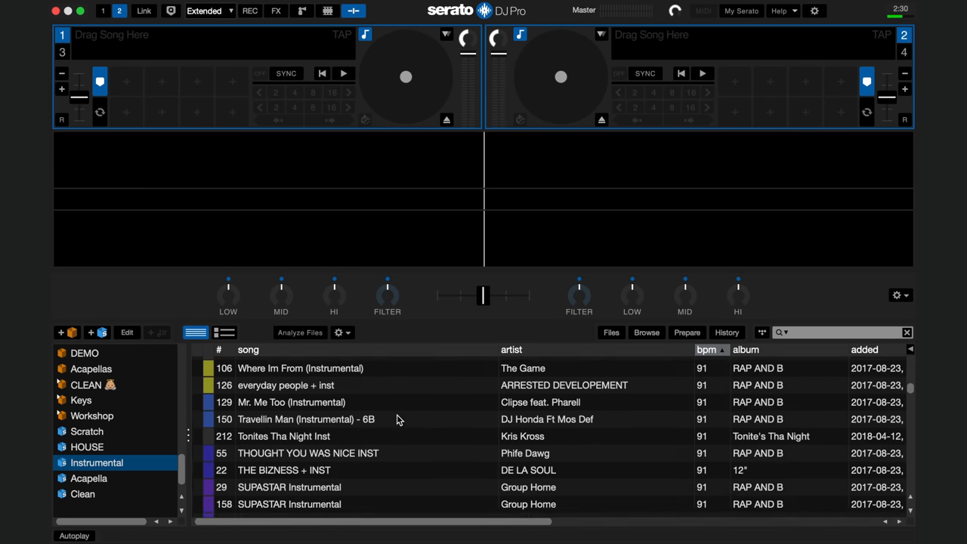